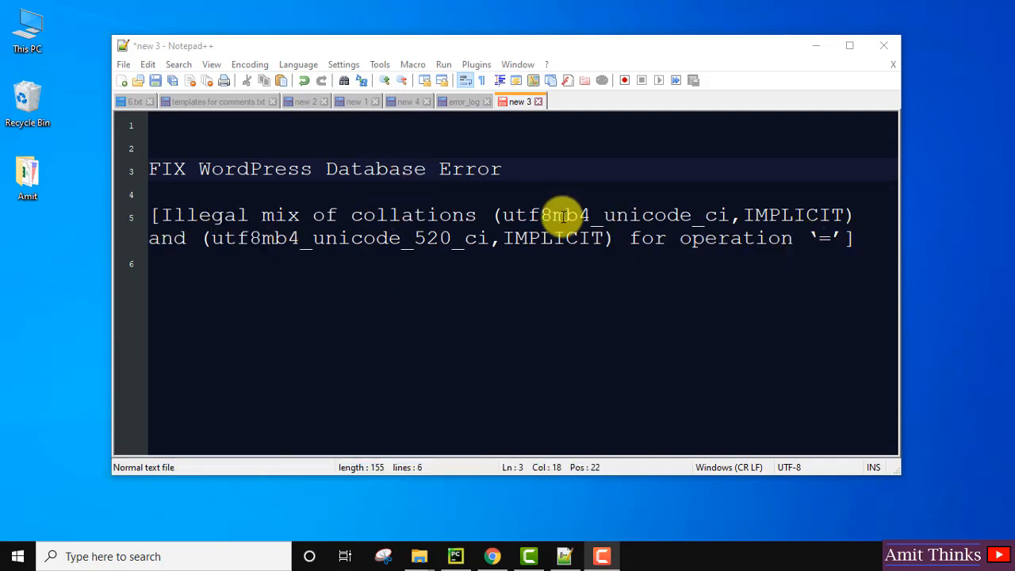
pyautogui.moveTo(472, 238)
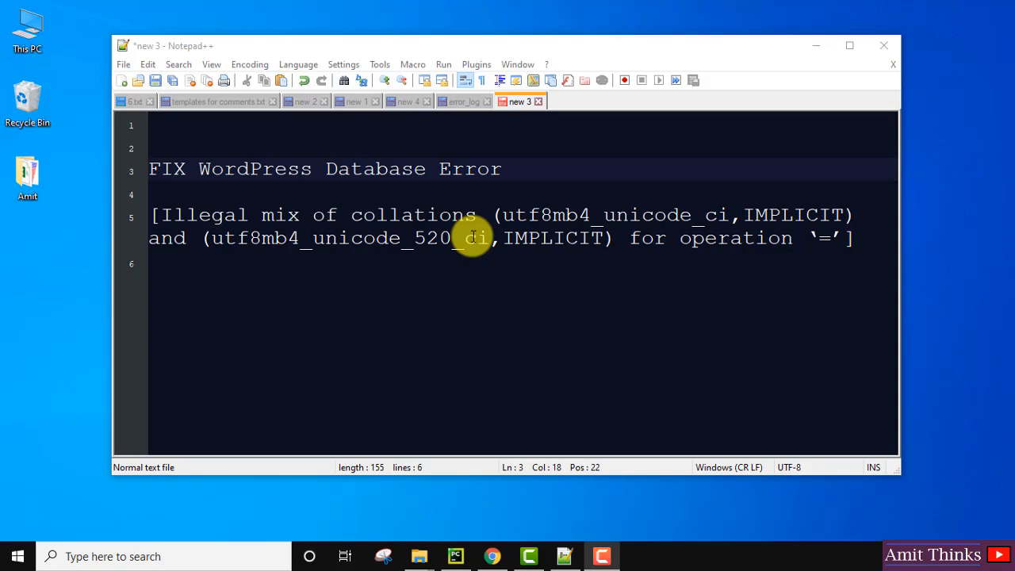
pyautogui.moveTo(260, 292)
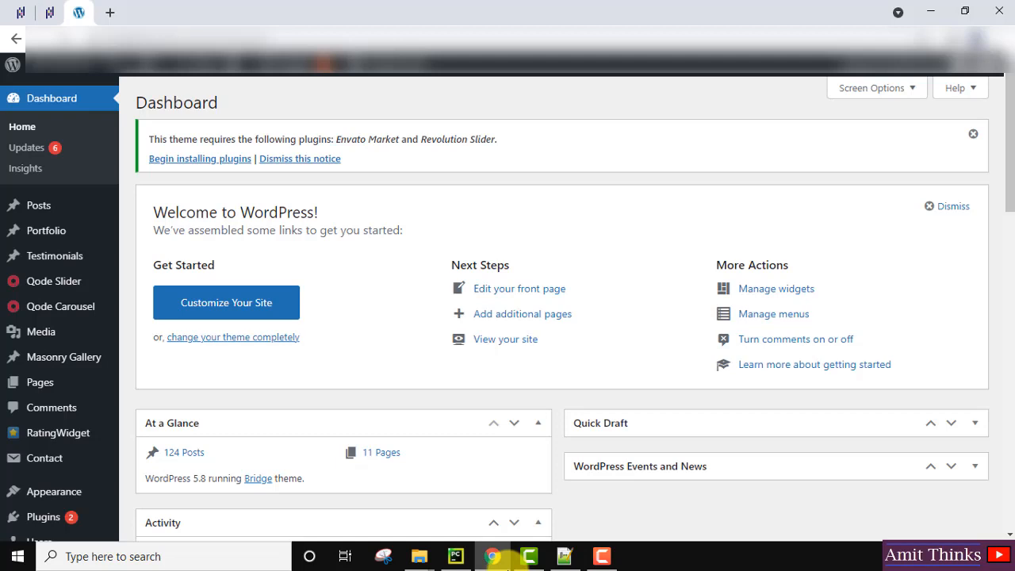
# Go to the Add Plugins page from the Plugins menu.
pyautogui.scroll(-3)
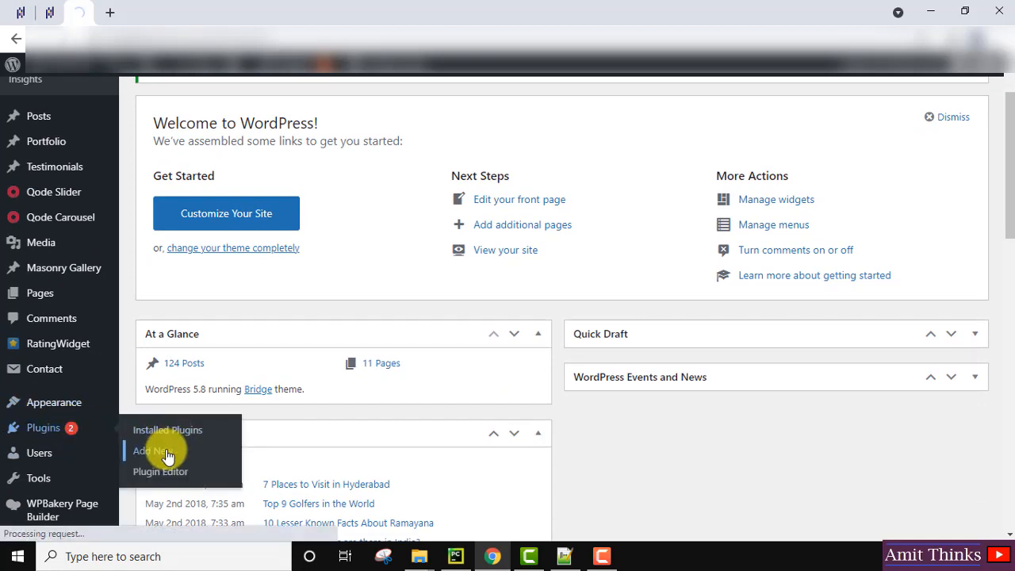
pyautogui.click(150, 450)
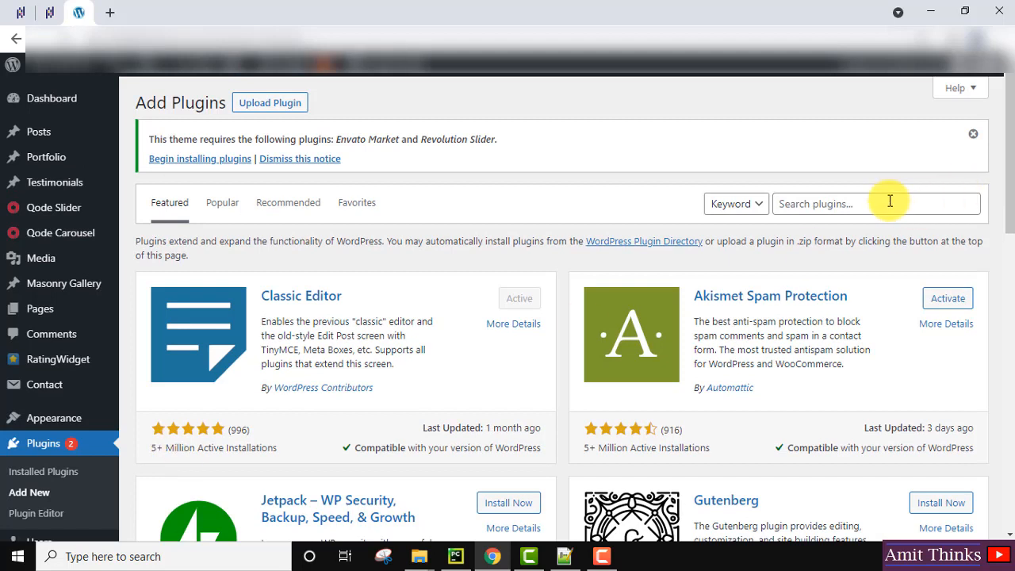
# Search for 'database', install the Database Collation Fix plugin and activate it.
pyautogui.write('database collation')
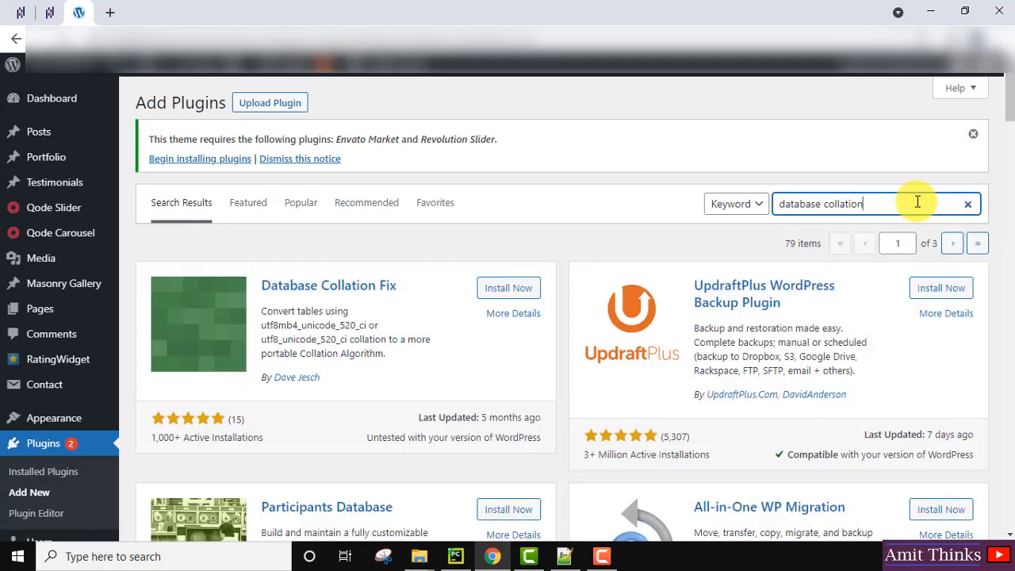
pyautogui.moveTo(399, 293)
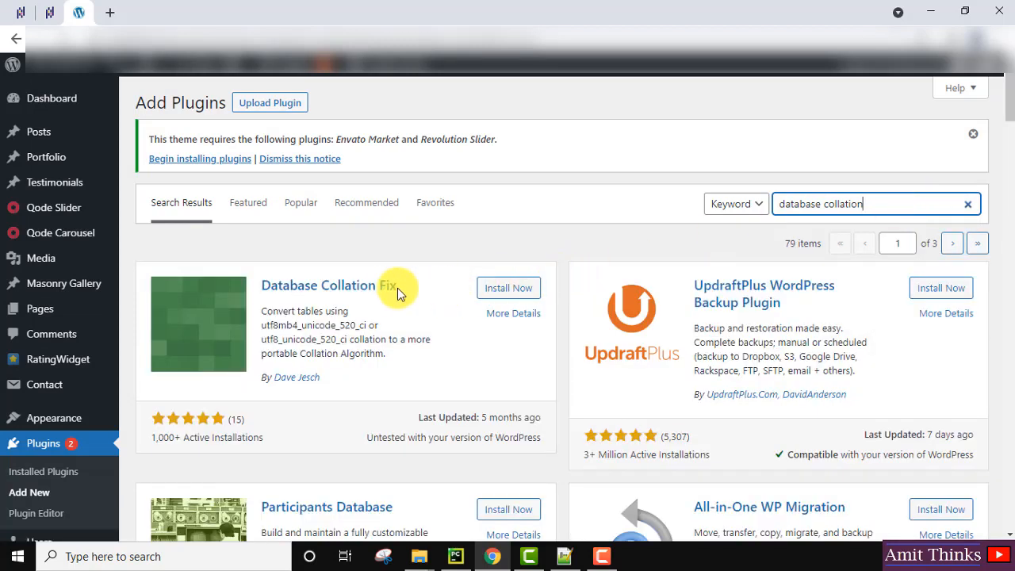
pyautogui.moveTo(383, 355)
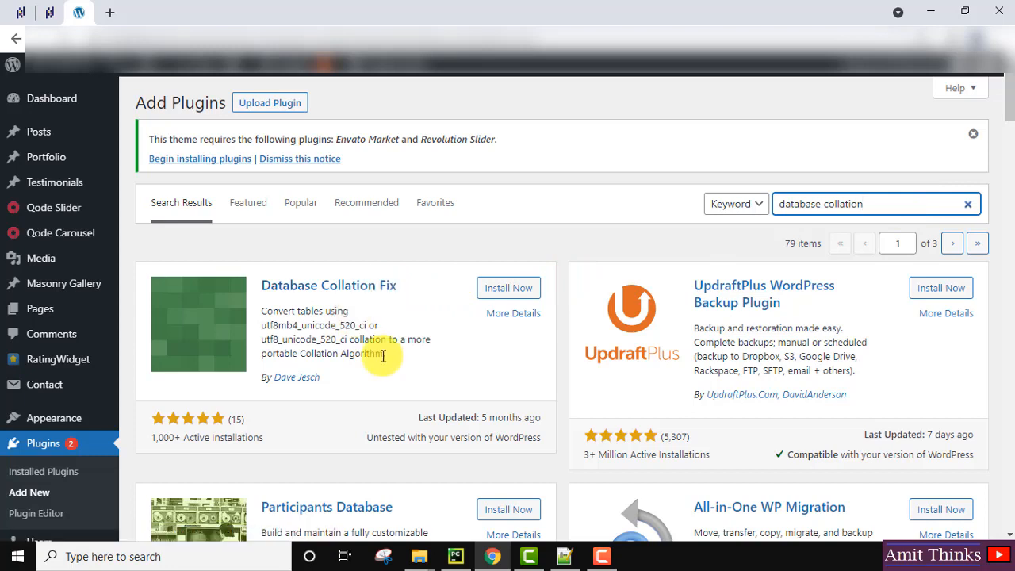
pyautogui.moveTo(283, 399)
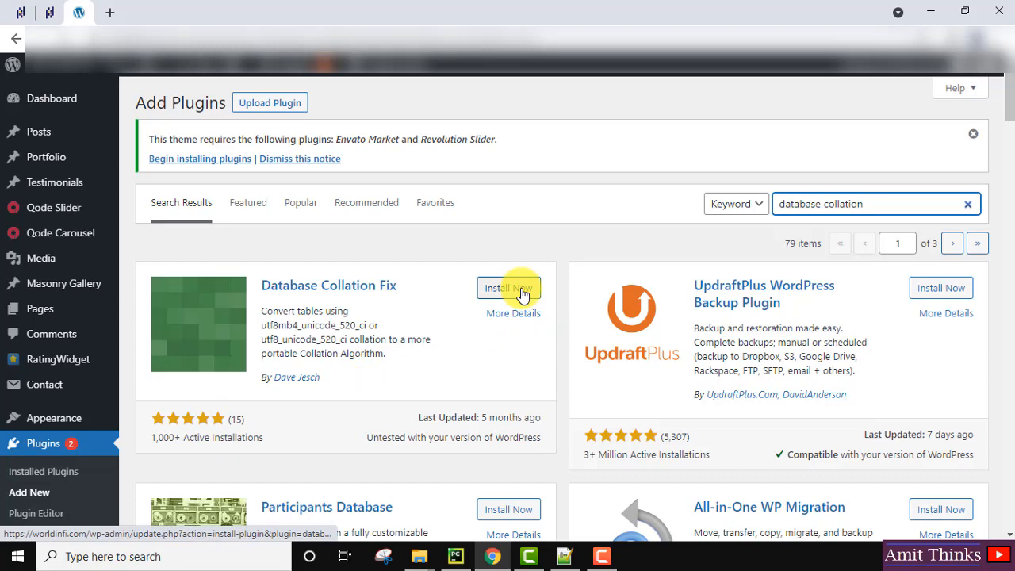
pyautogui.click(507, 289)
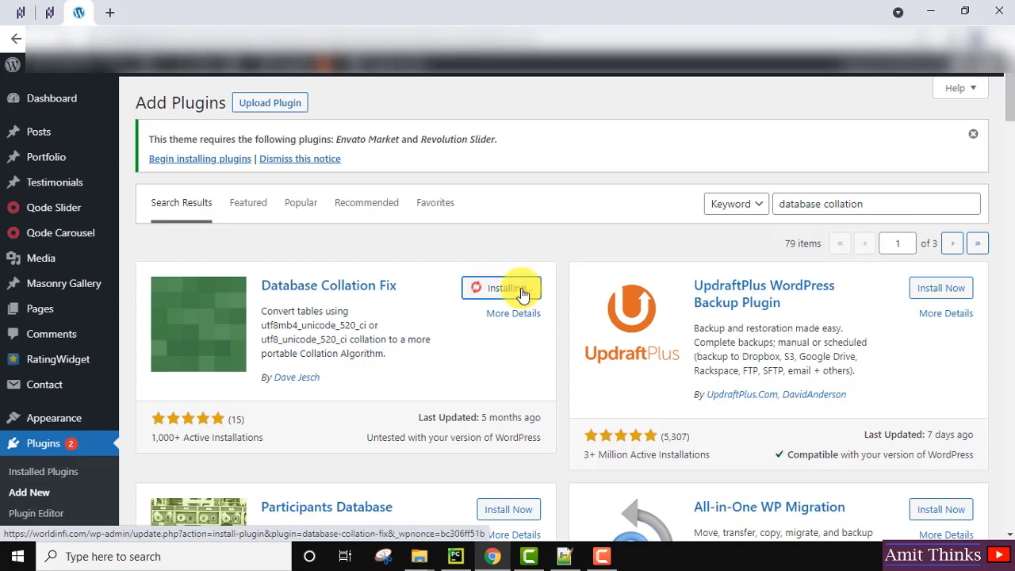
pyautogui.click(501, 287)
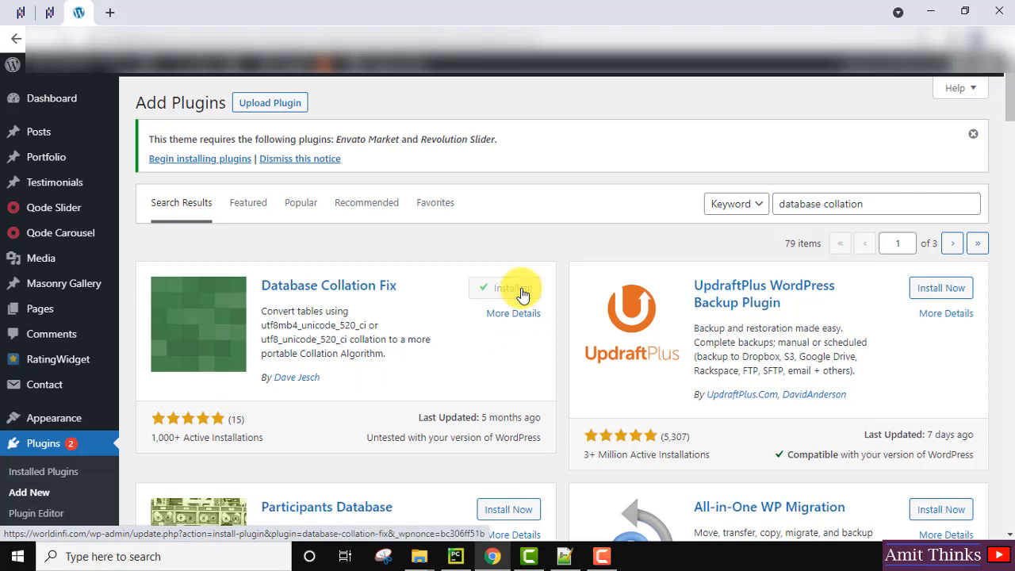
pyautogui.click(506, 287)
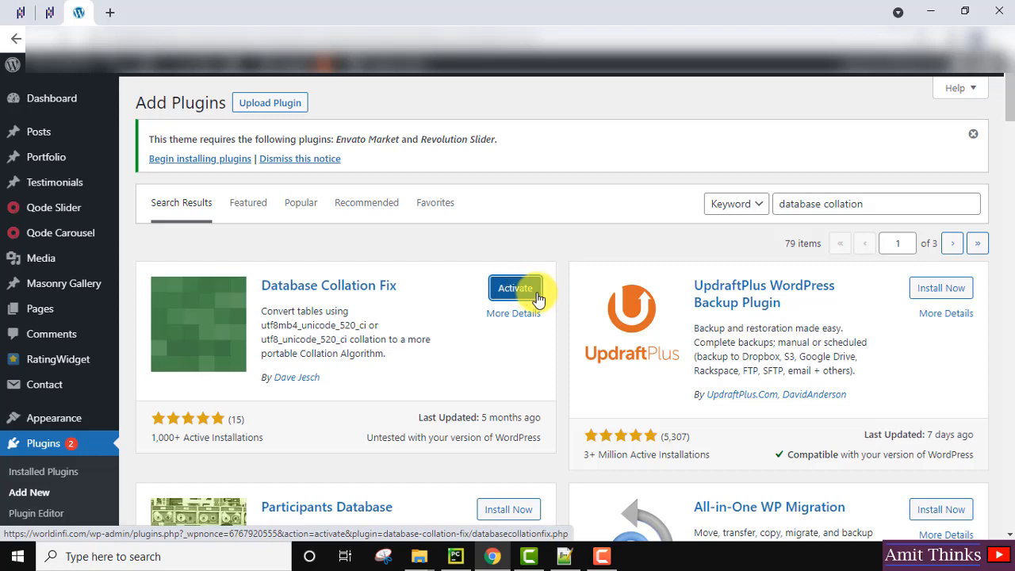
pyautogui.click(514, 287)
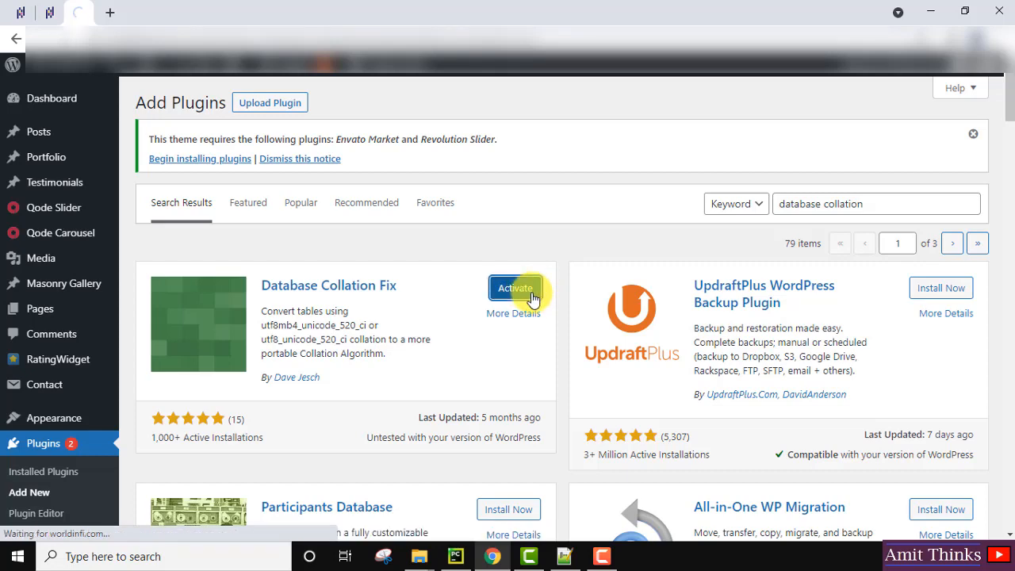
pyautogui.click(515, 288)
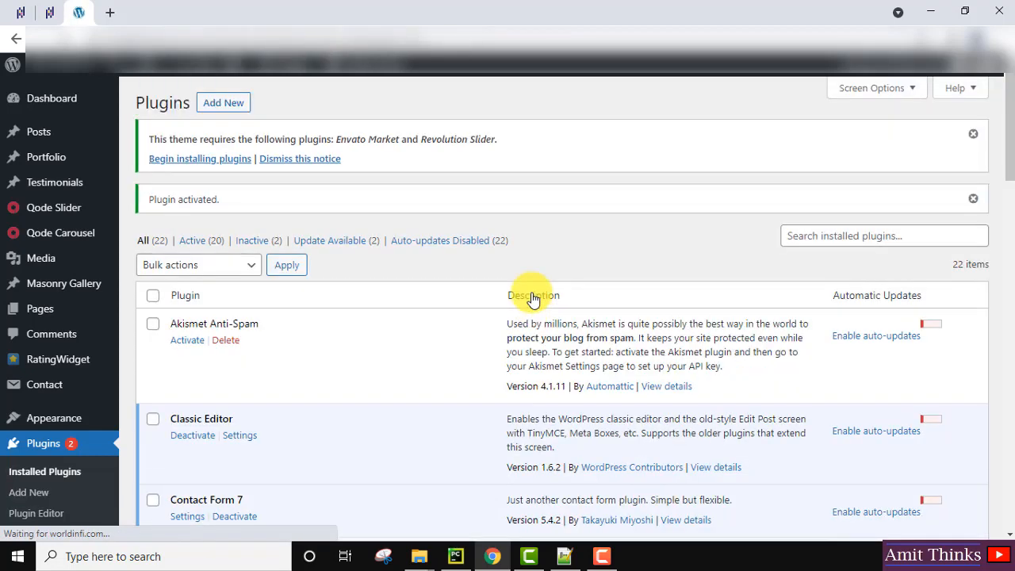
# Go to the Collation Fix tool page under the Tools menu.
pyautogui.scroll(-3)
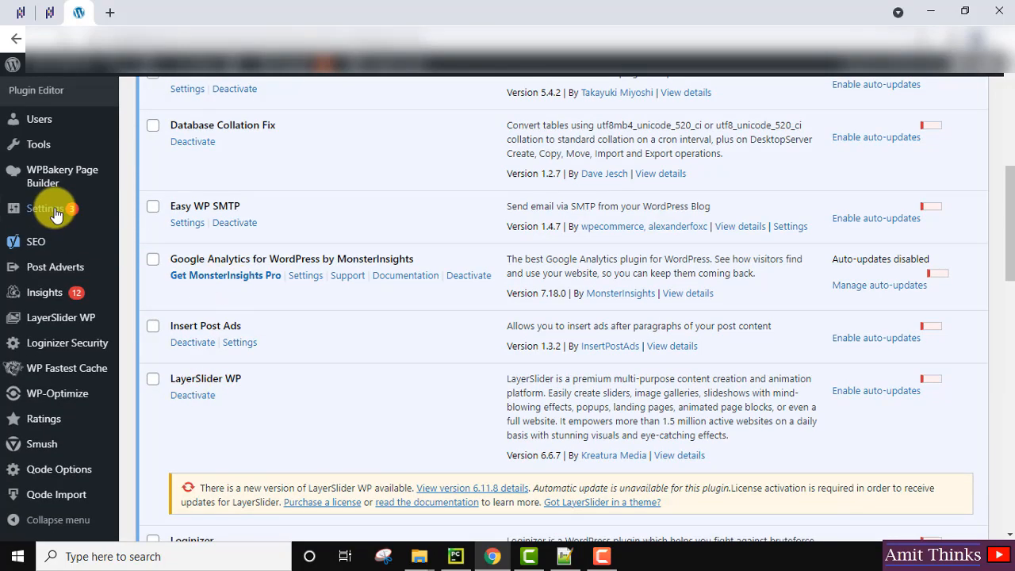
pyautogui.moveTo(38, 144)
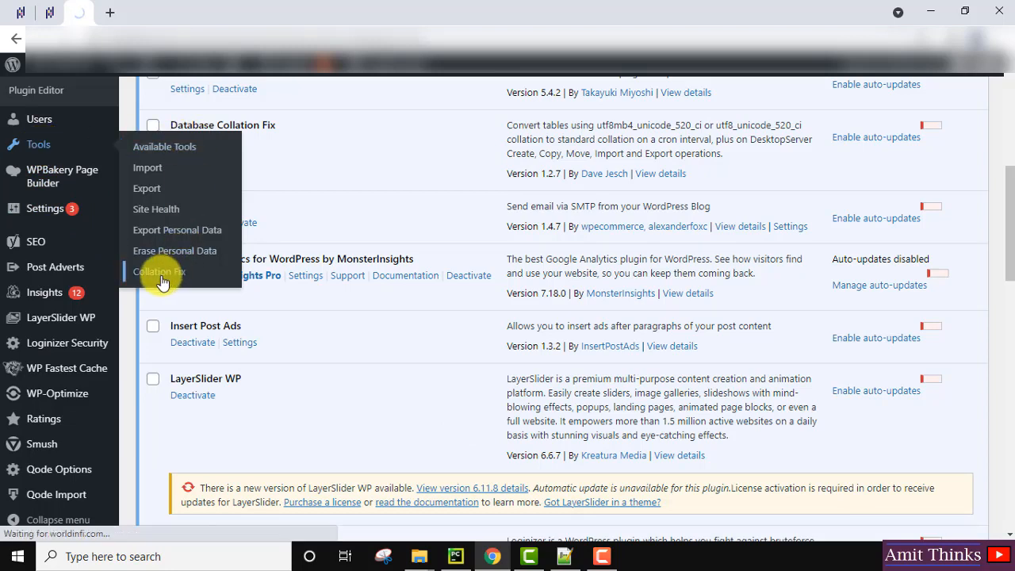
pyautogui.click(159, 271)
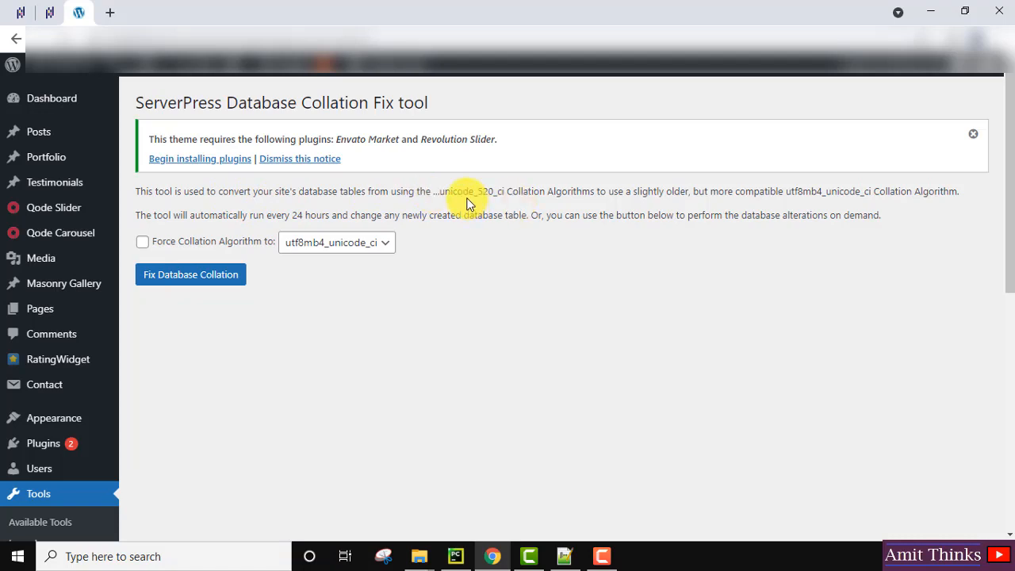
pyautogui.moveTo(571, 205)
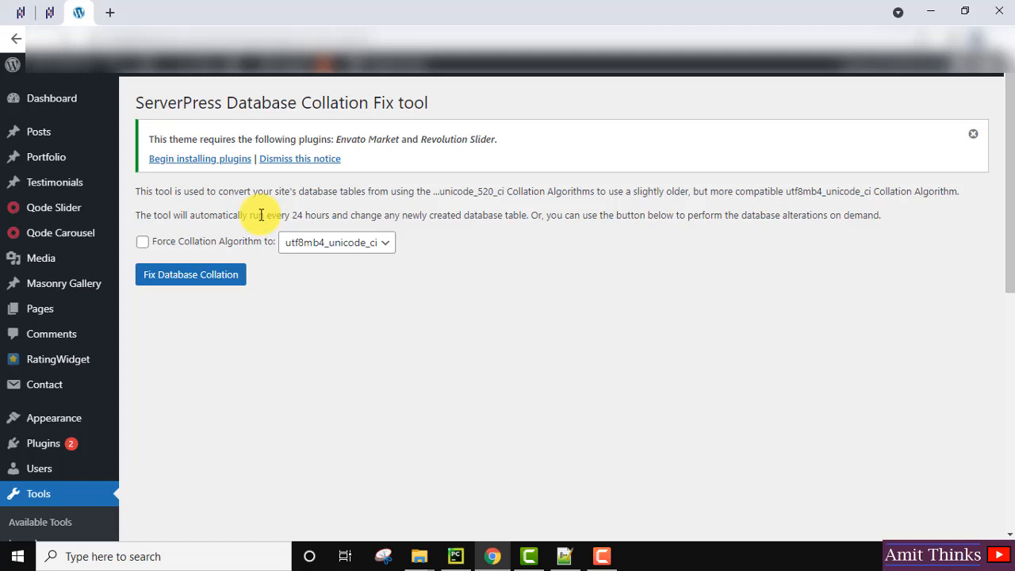
pyautogui.moveTo(413, 215)
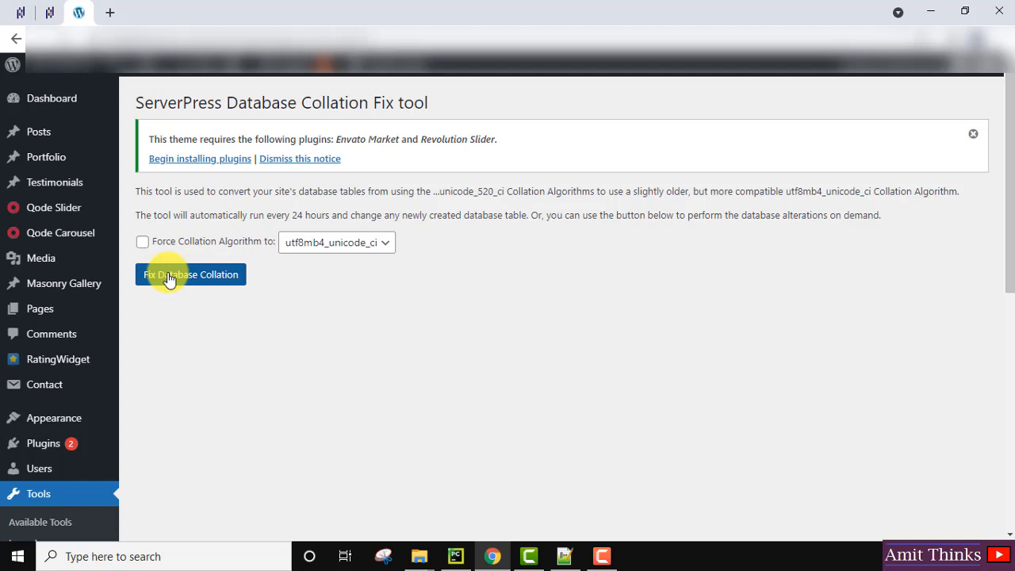
pyautogui.click(337, 243)
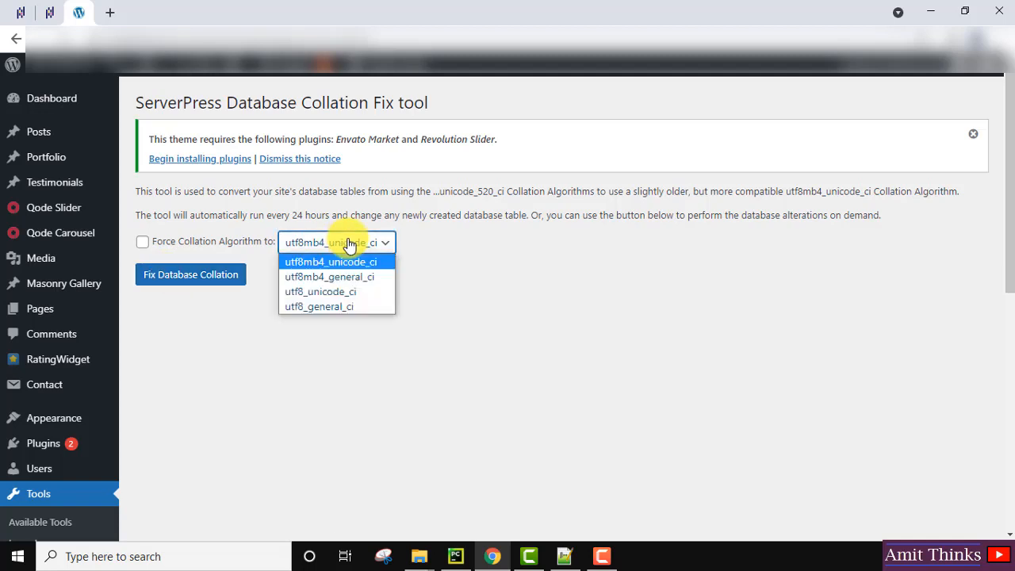
pyautogui.click(337, 241)
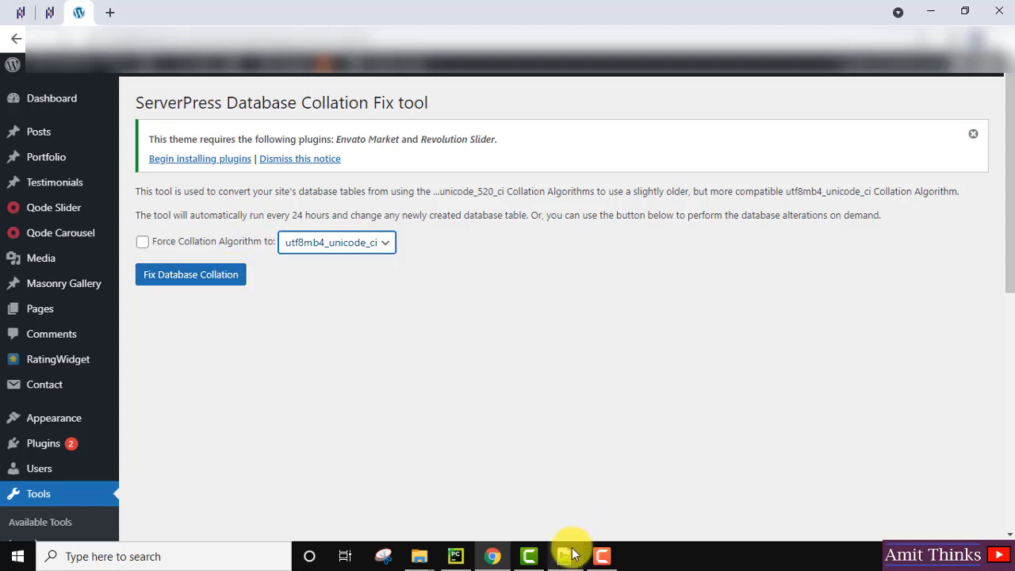
# Bring the Notepad++ note about the illegal mix of collations error to the front.
pyautogui.click(563, 555)
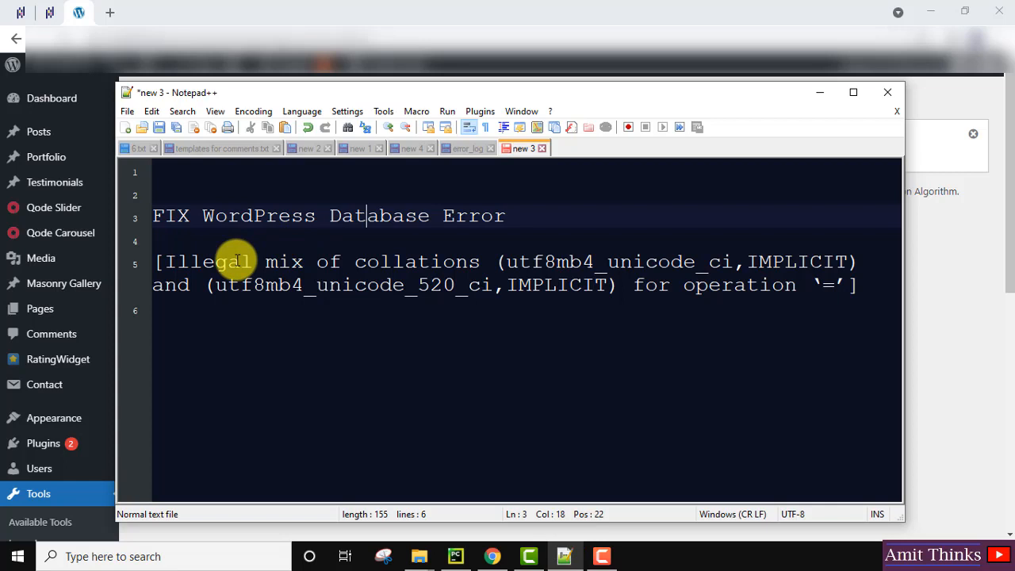
pyautogui.moveTo(441, 262)
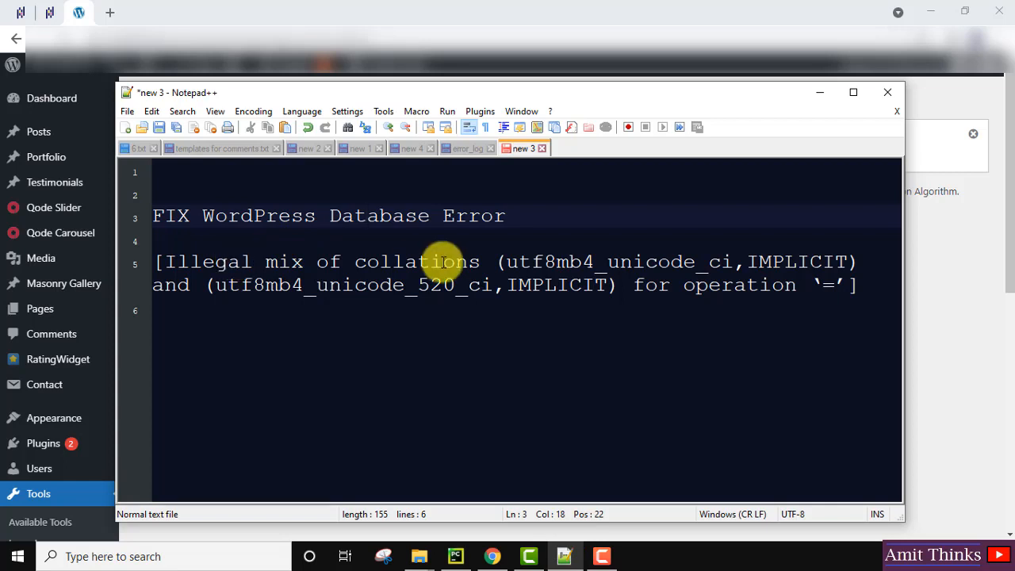
pyautogui.click(368, 216)
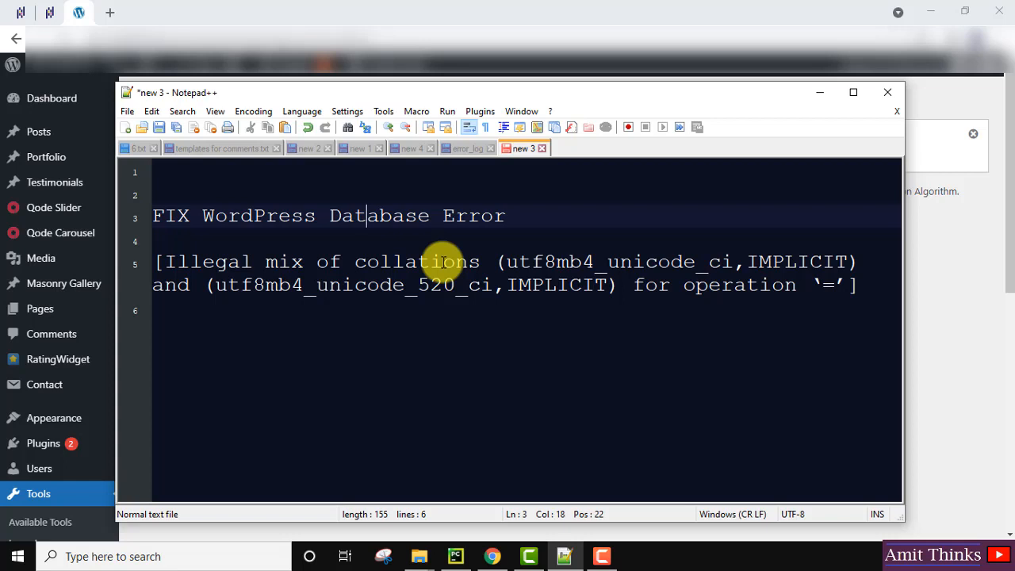